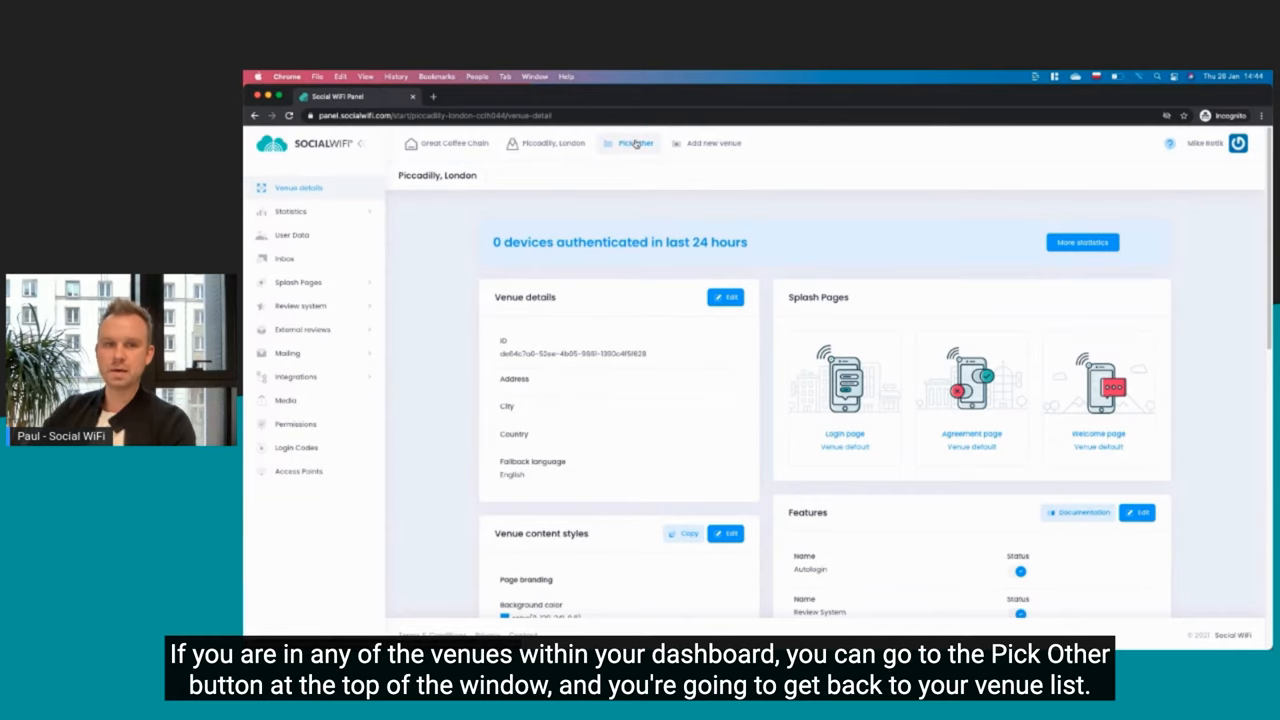
Return from the Piccadilly, London venue to the list of all projects and venues
click(636, 144)
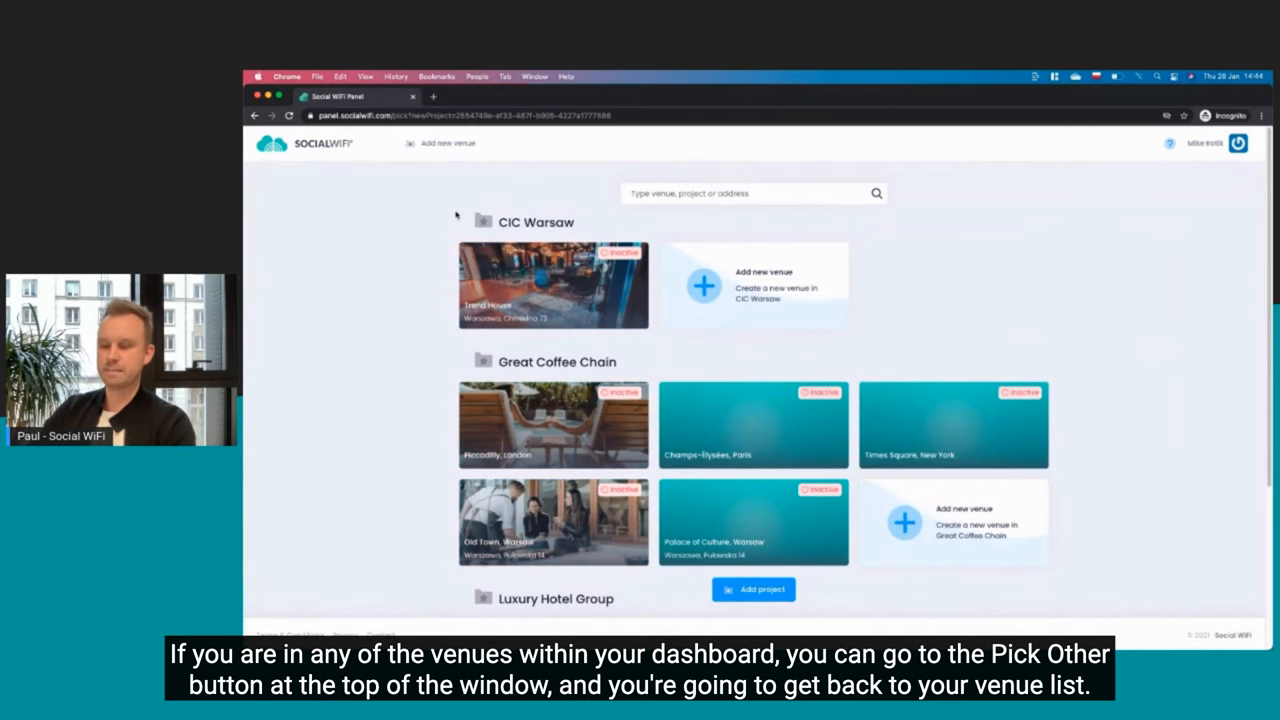
scroll(down, 3)
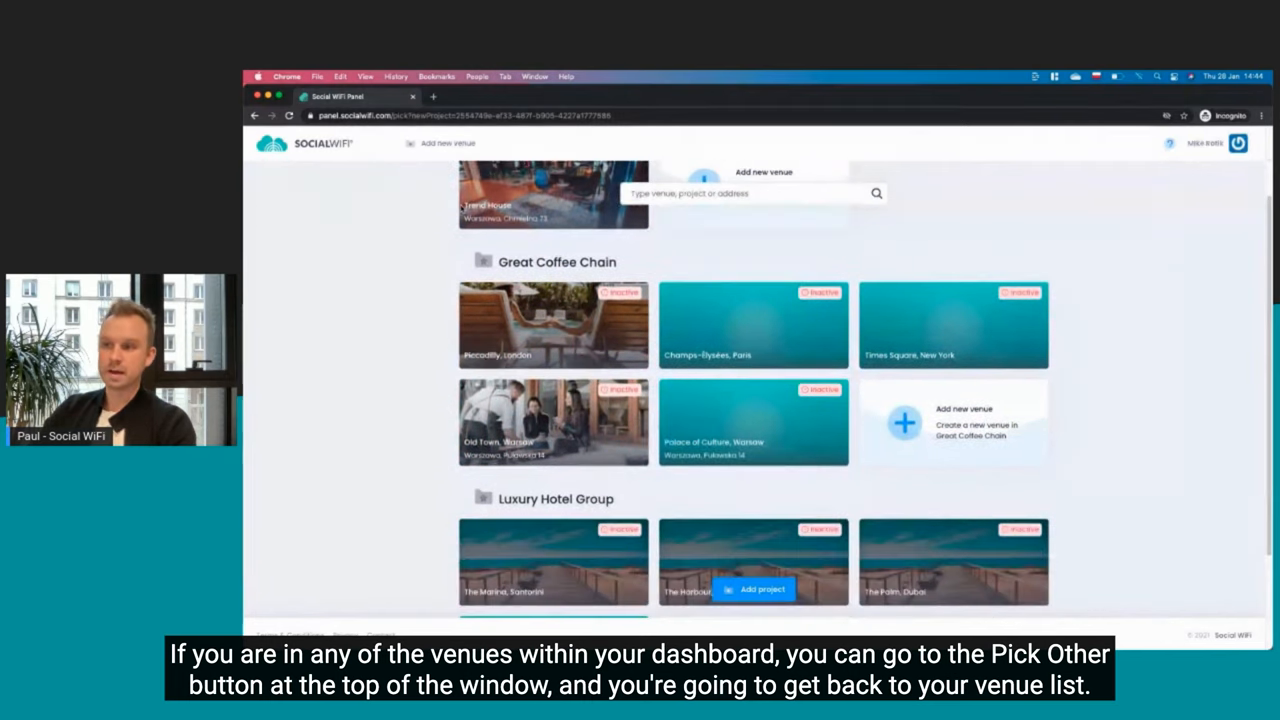
scroll(up, 3)
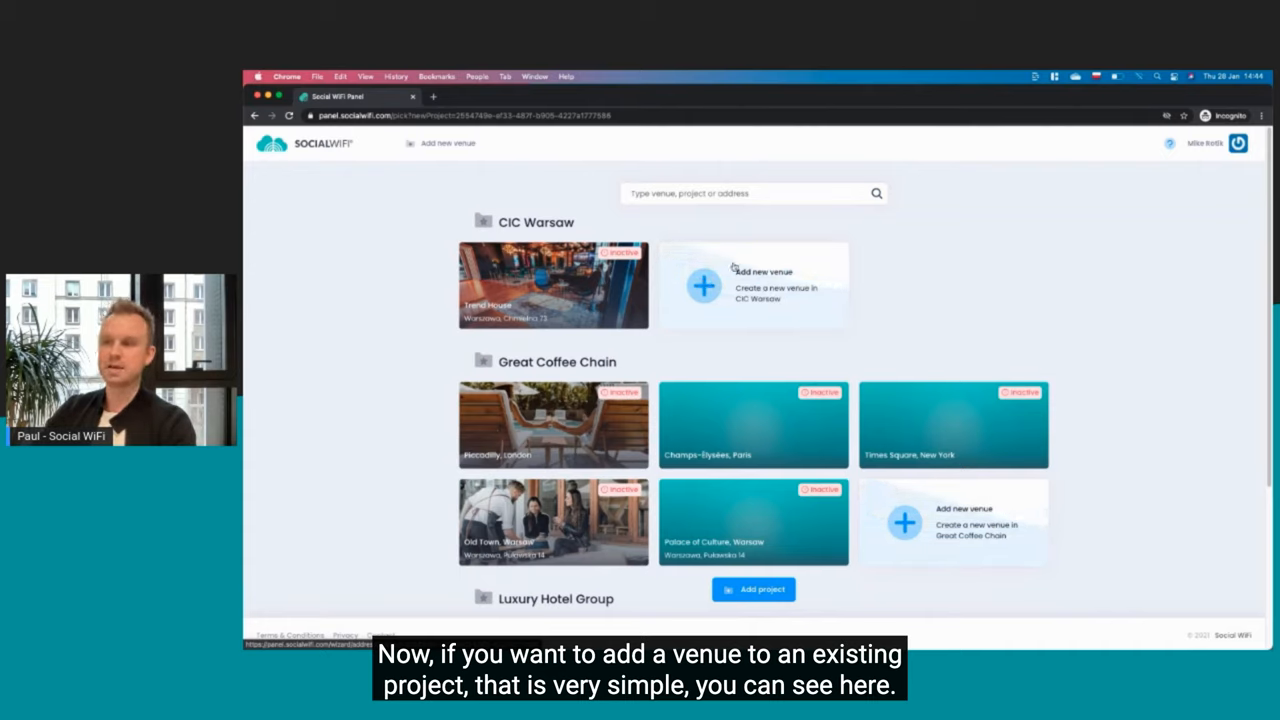
mouse_move(816, 308)
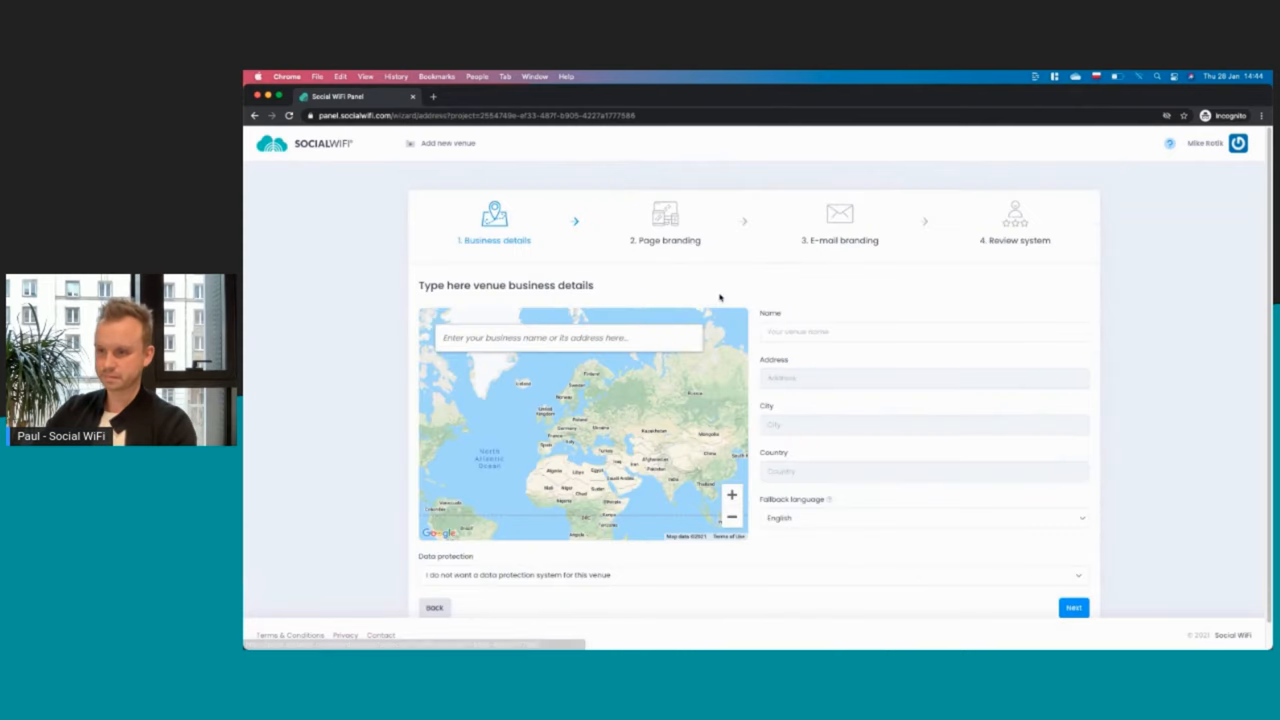
mouse_move(776, 284)
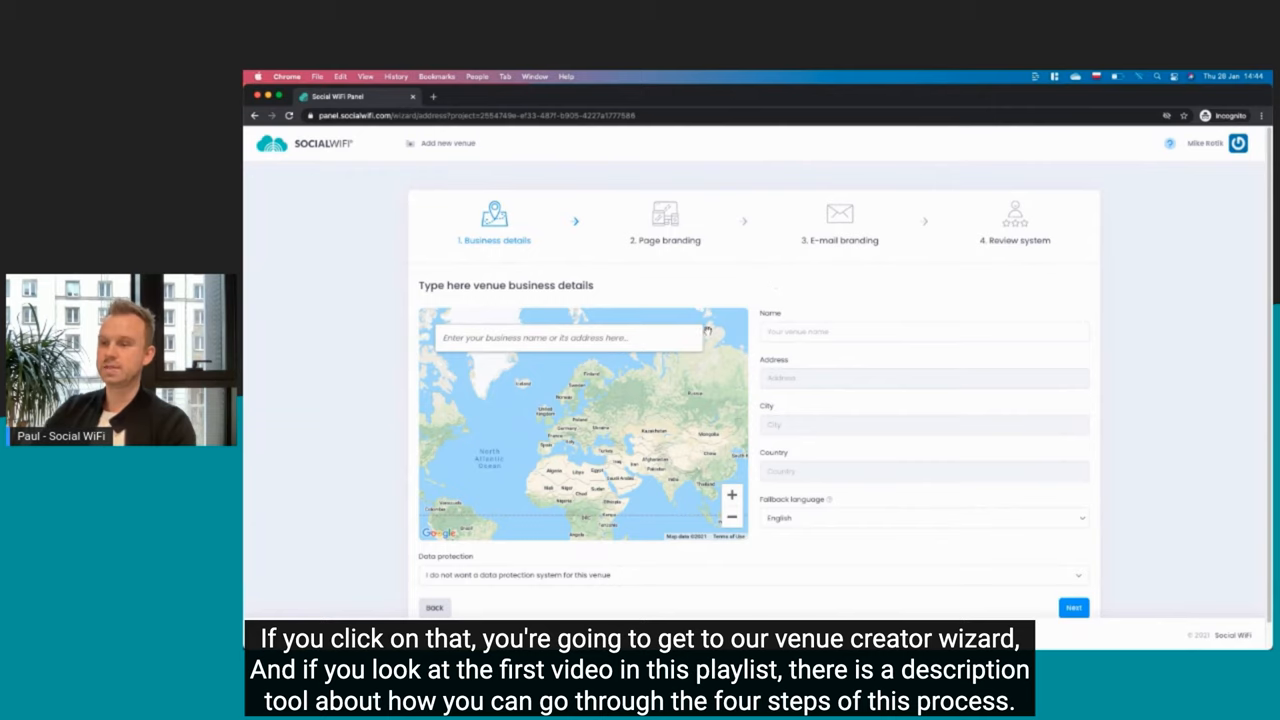
mouse_move(730, 300)
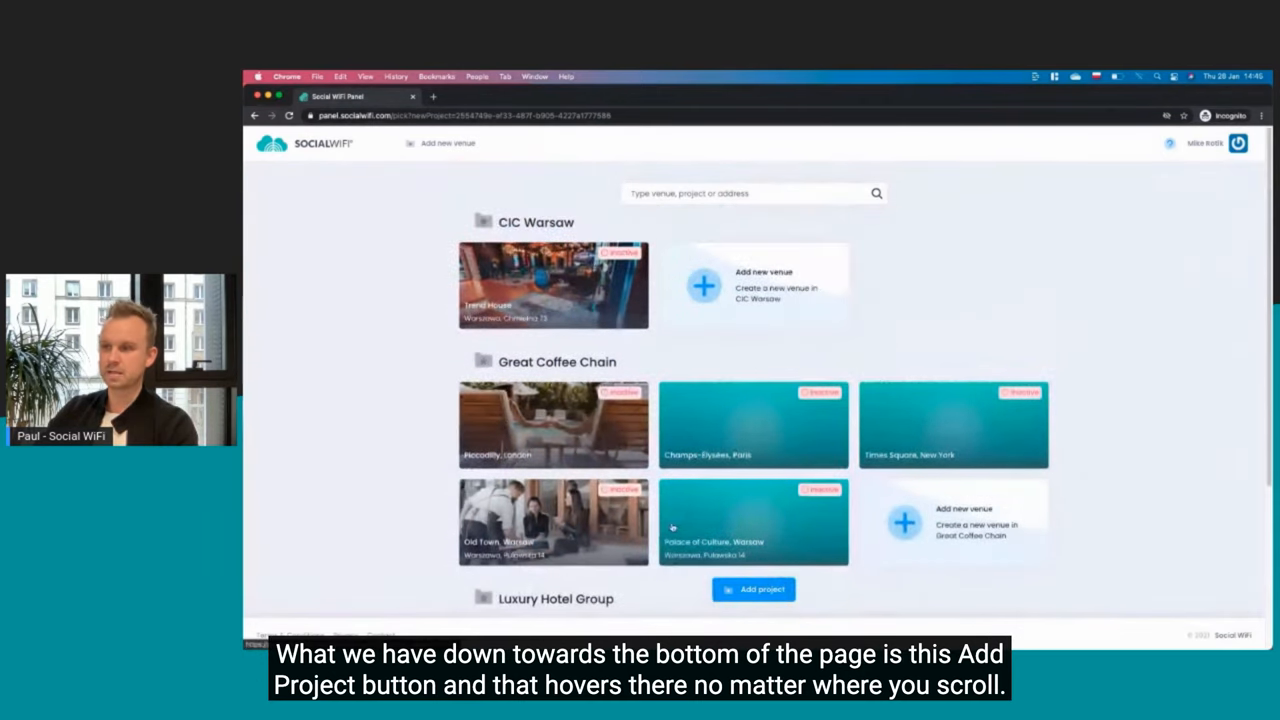
Create a new project named Great Supermarket Business
click(752, 588)
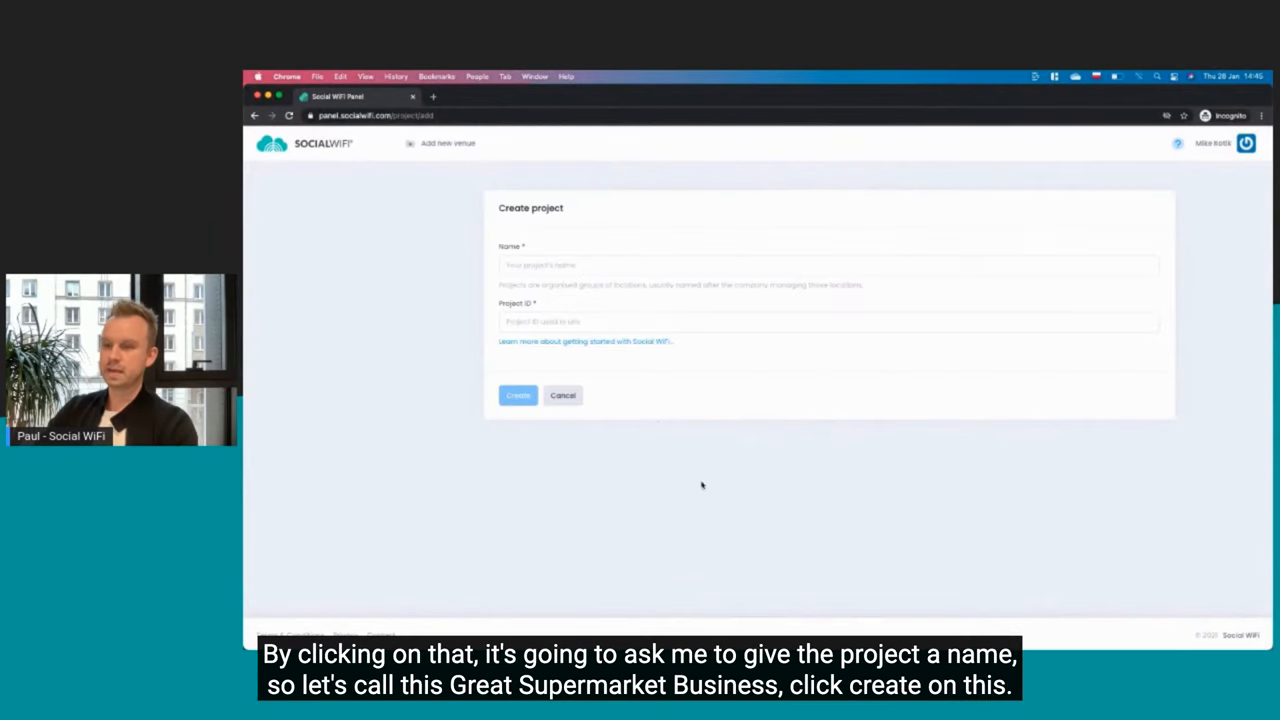
click(828, 264)
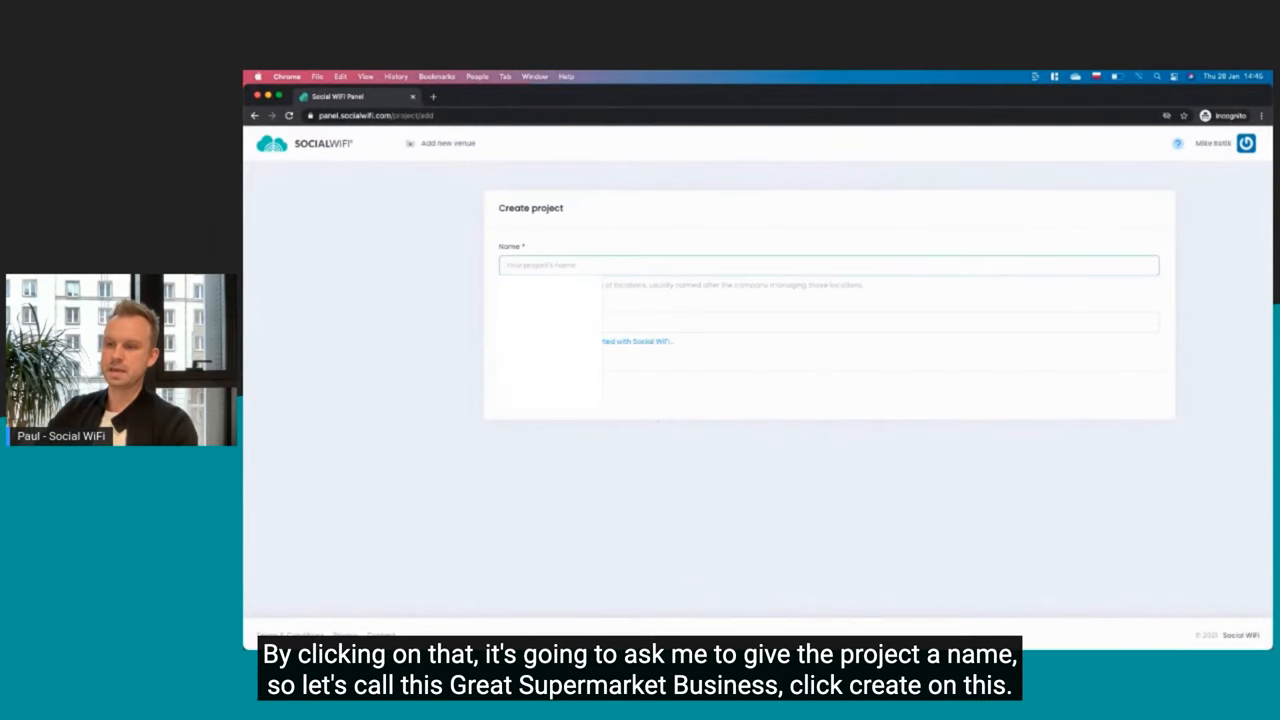
click(828, 264)
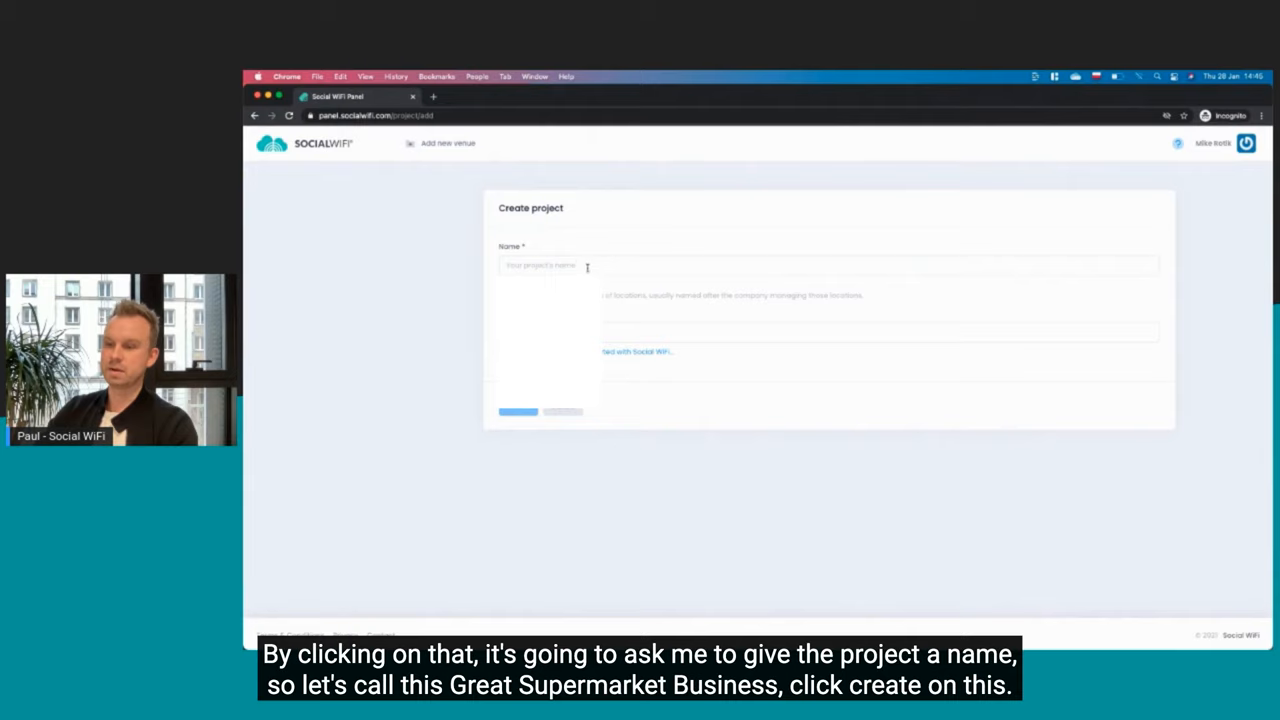
click(828, 264)
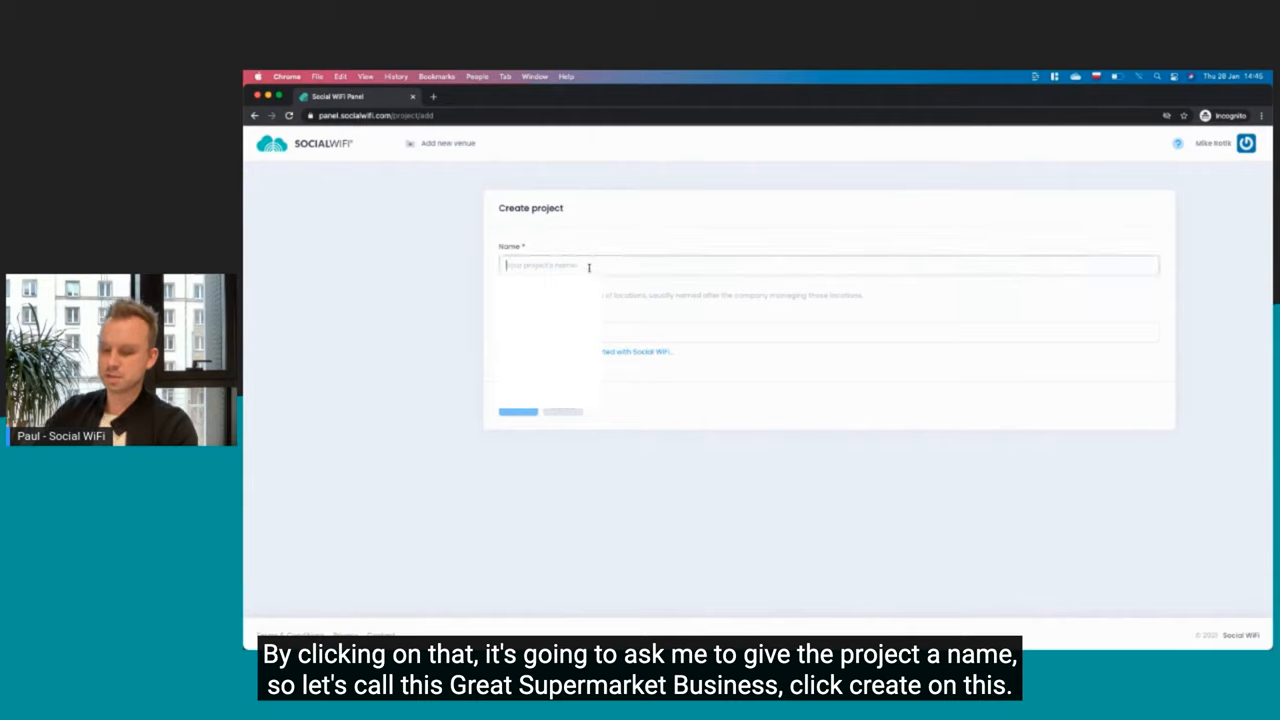
text(Great S)
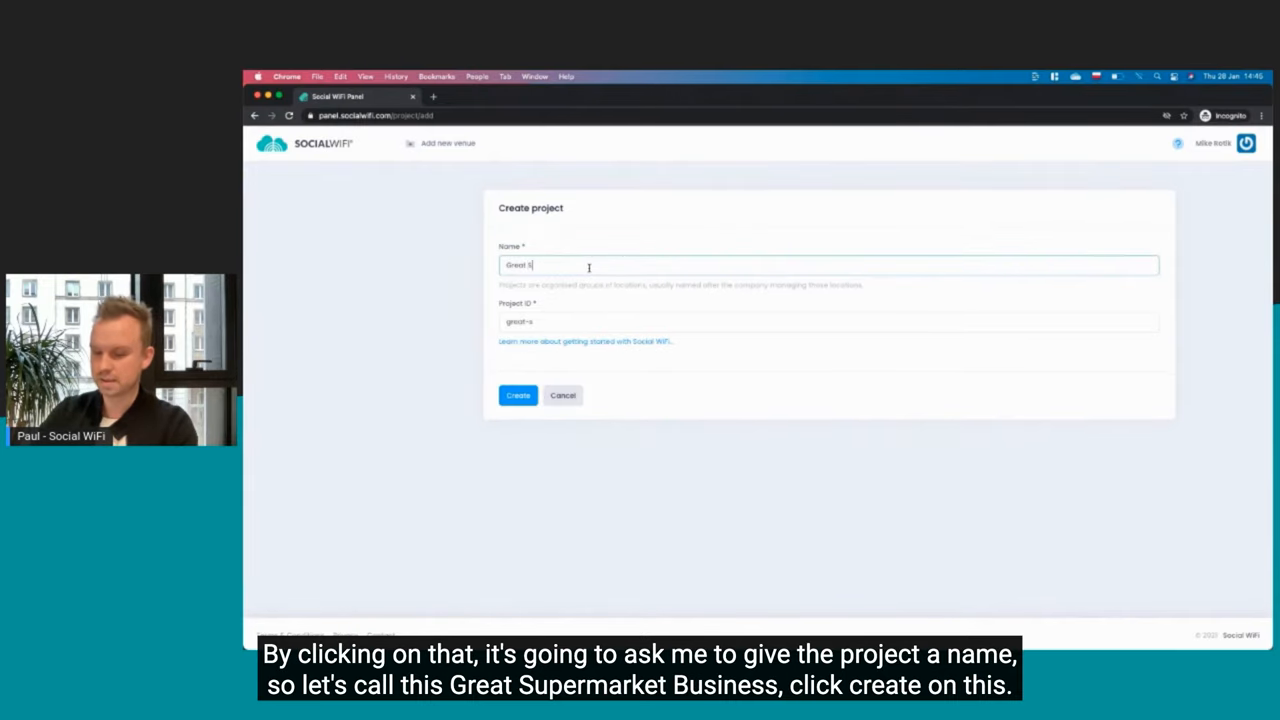
text(Supermarket)
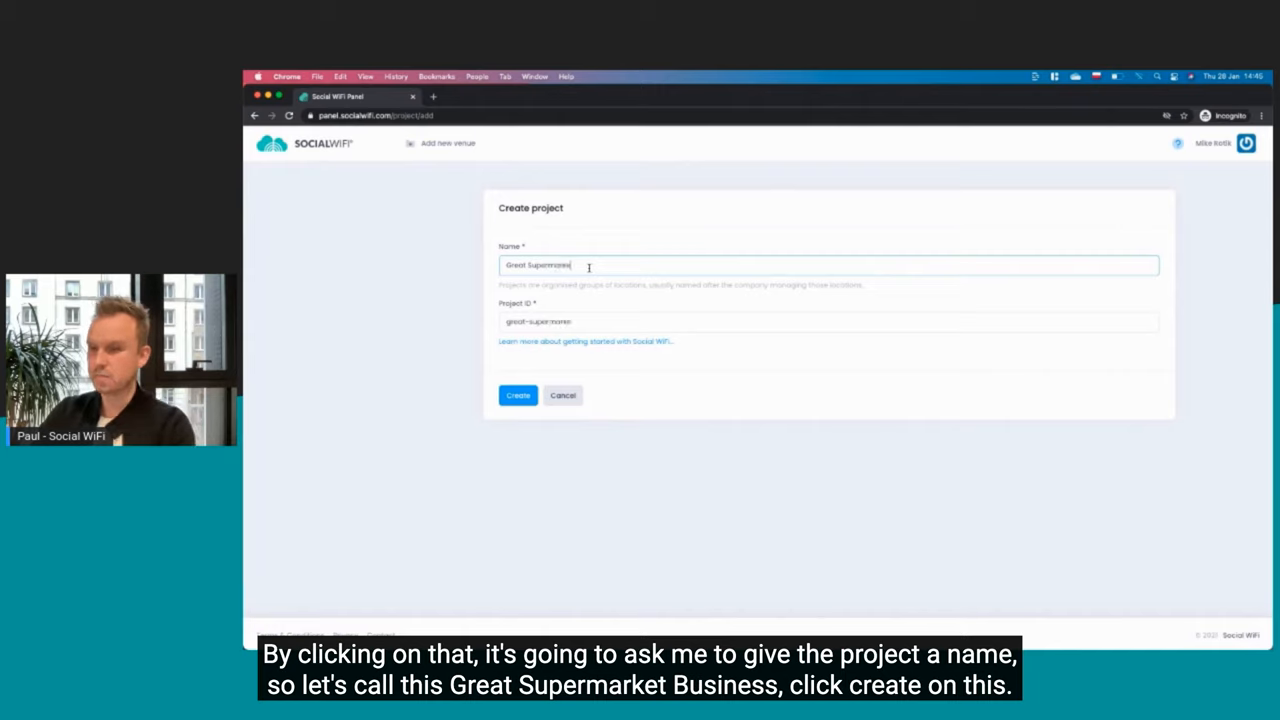
text(Bu)
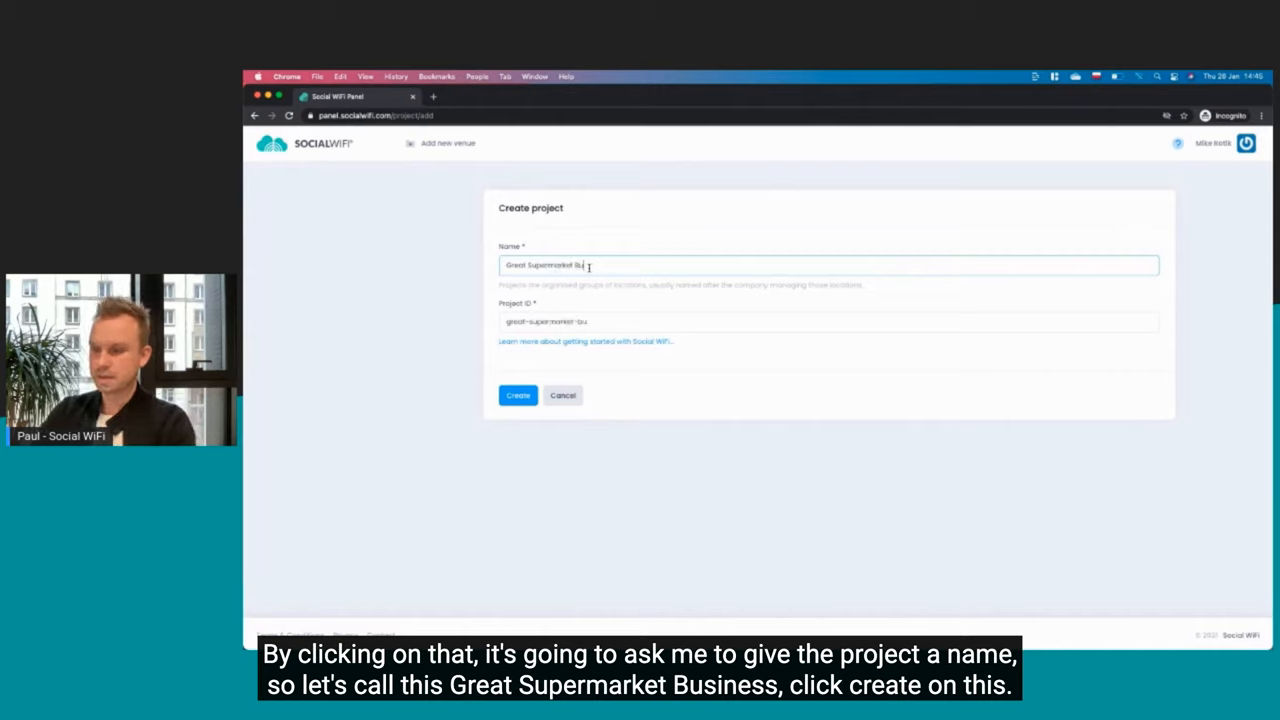
text(Business)
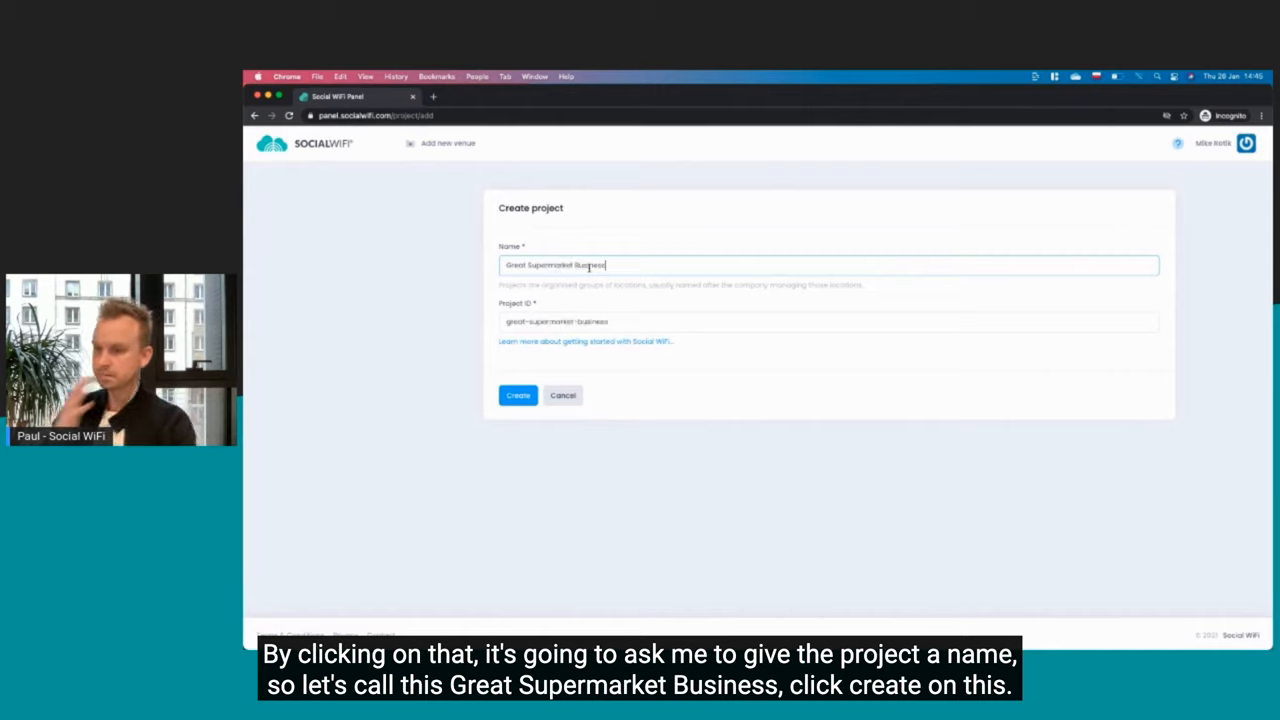
click(518, 396)
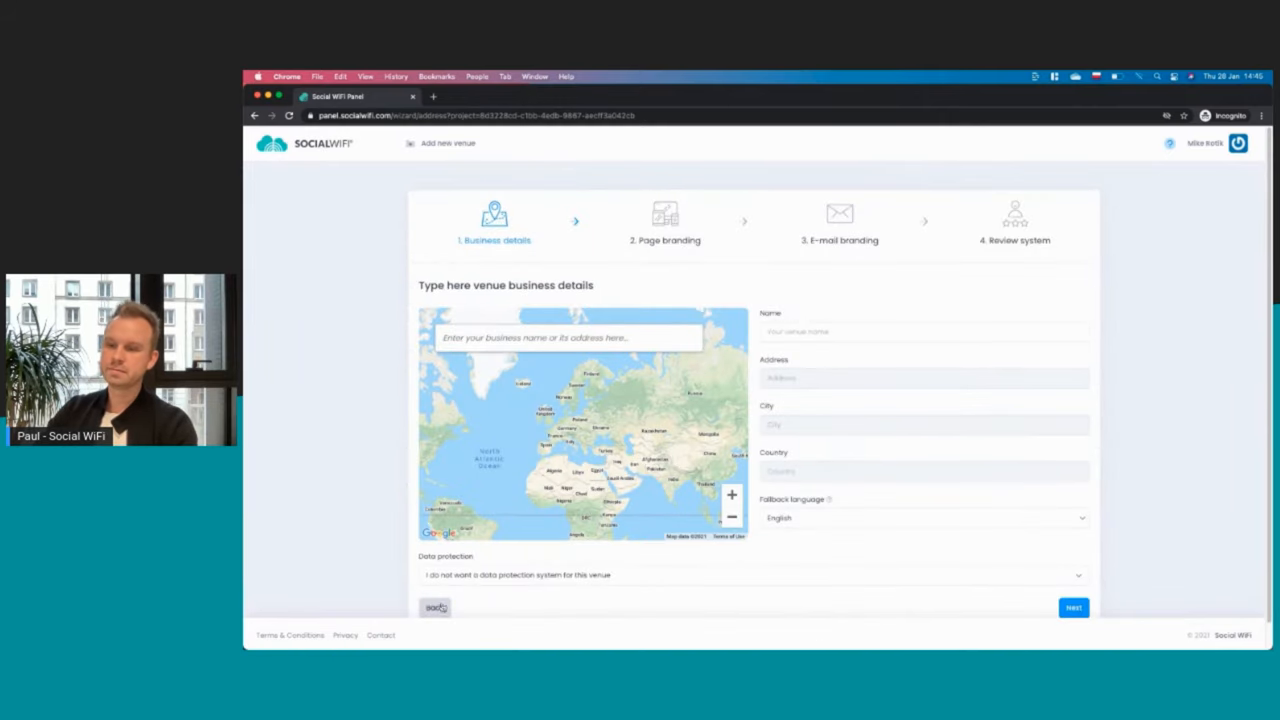
Leave the new-venue wizard so the venue list shows Great Supermarket Business
click(436, 608)
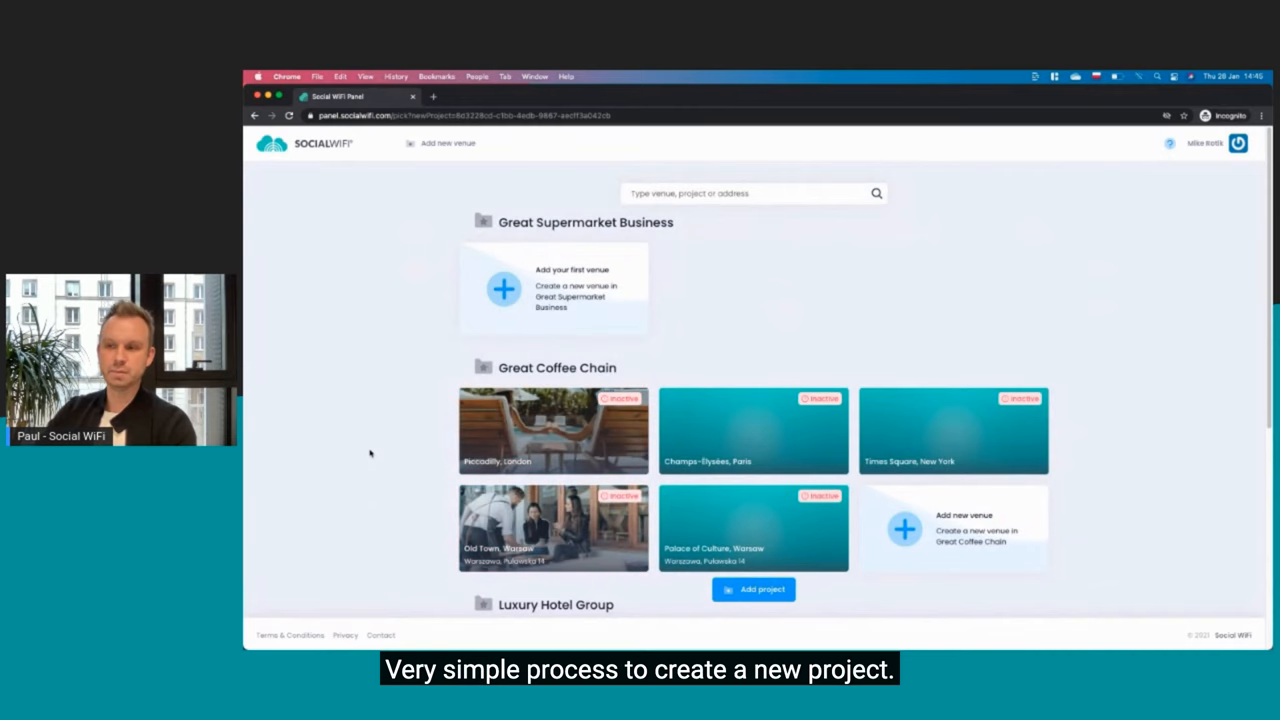